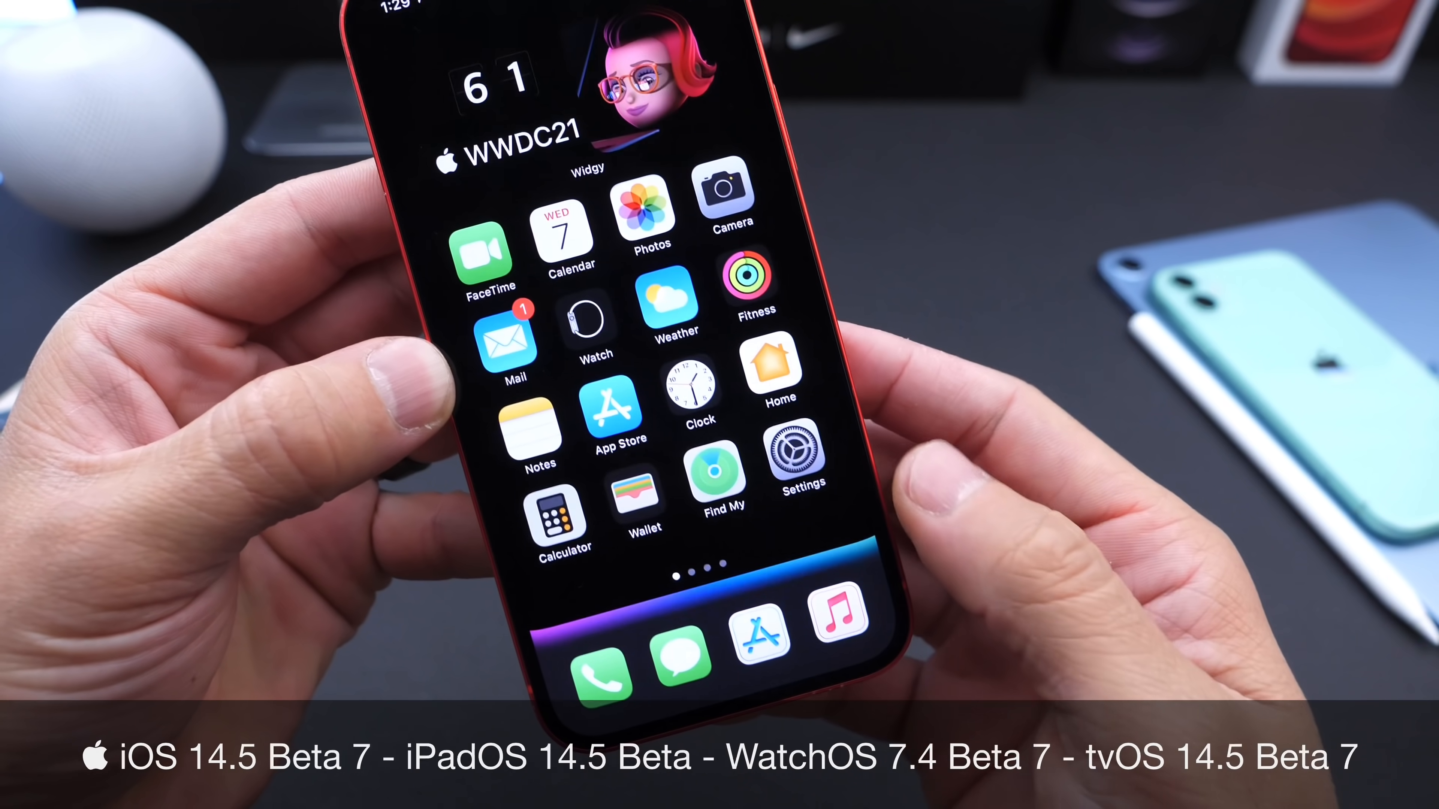
# Launch Settings from the Home Screen icon.
pyautogui.click(798, 459)
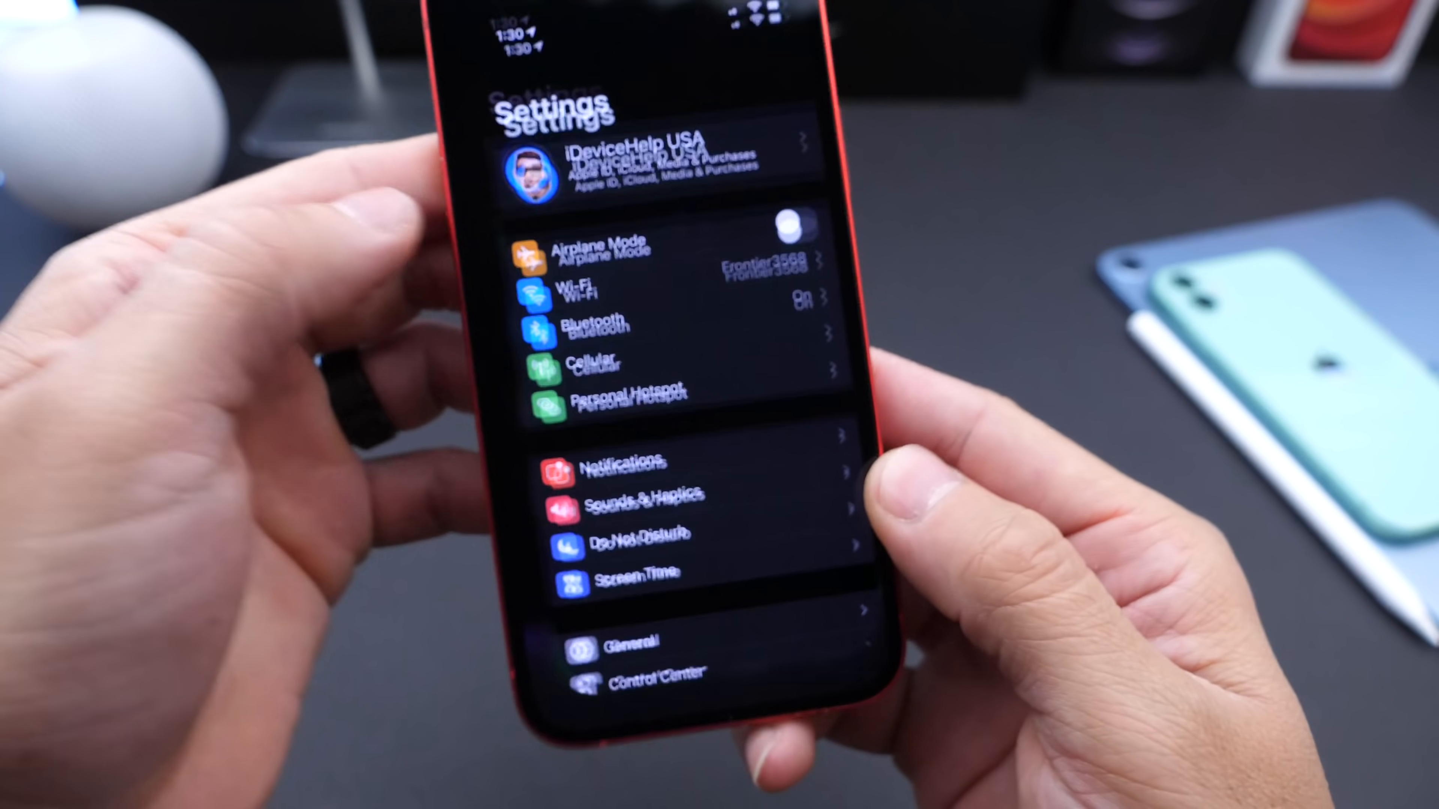
# View General > About confirming iOS 14.5 build 18E5198a on the iPhone 12.
pyautogui.click(642, 638)
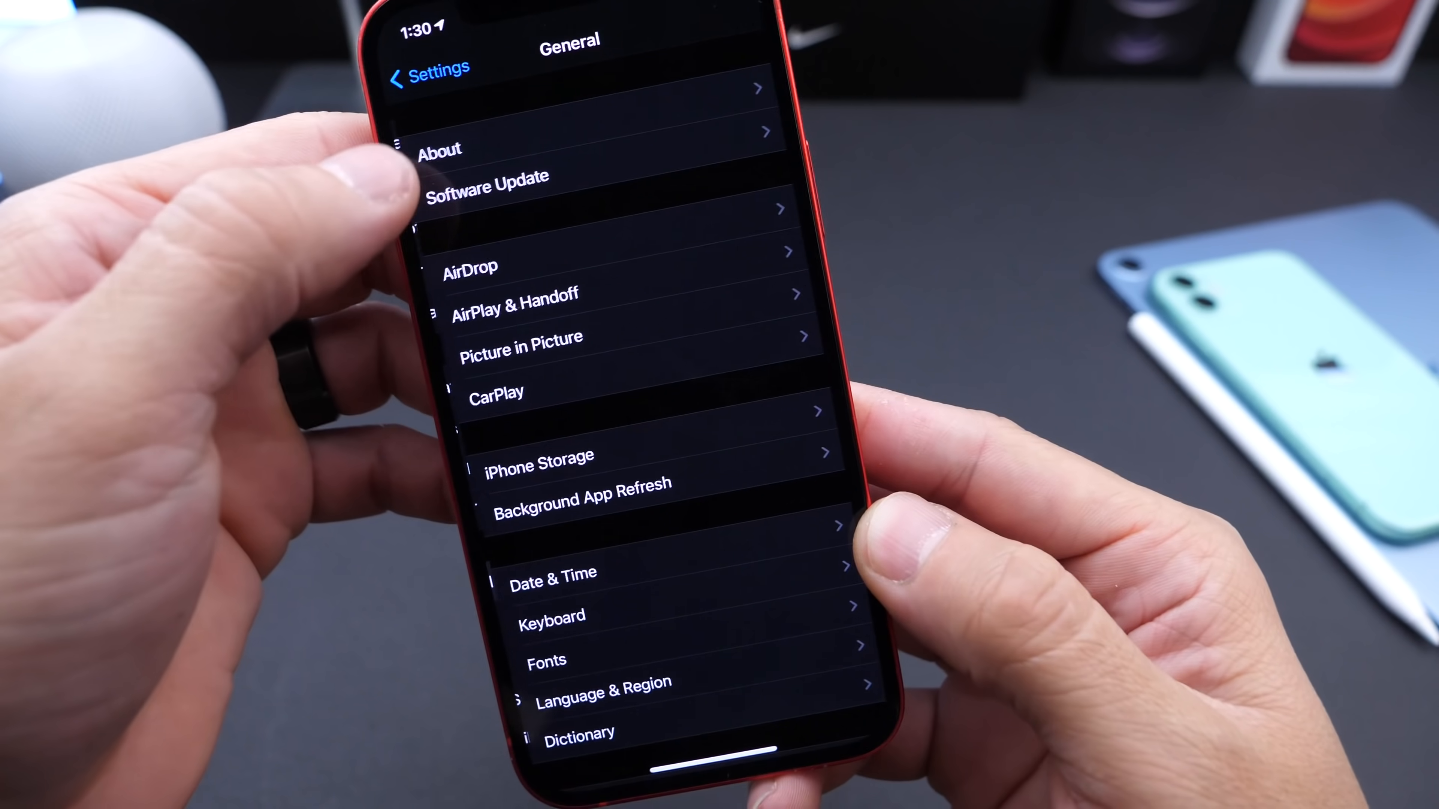
pyautogui.click(441, 150)
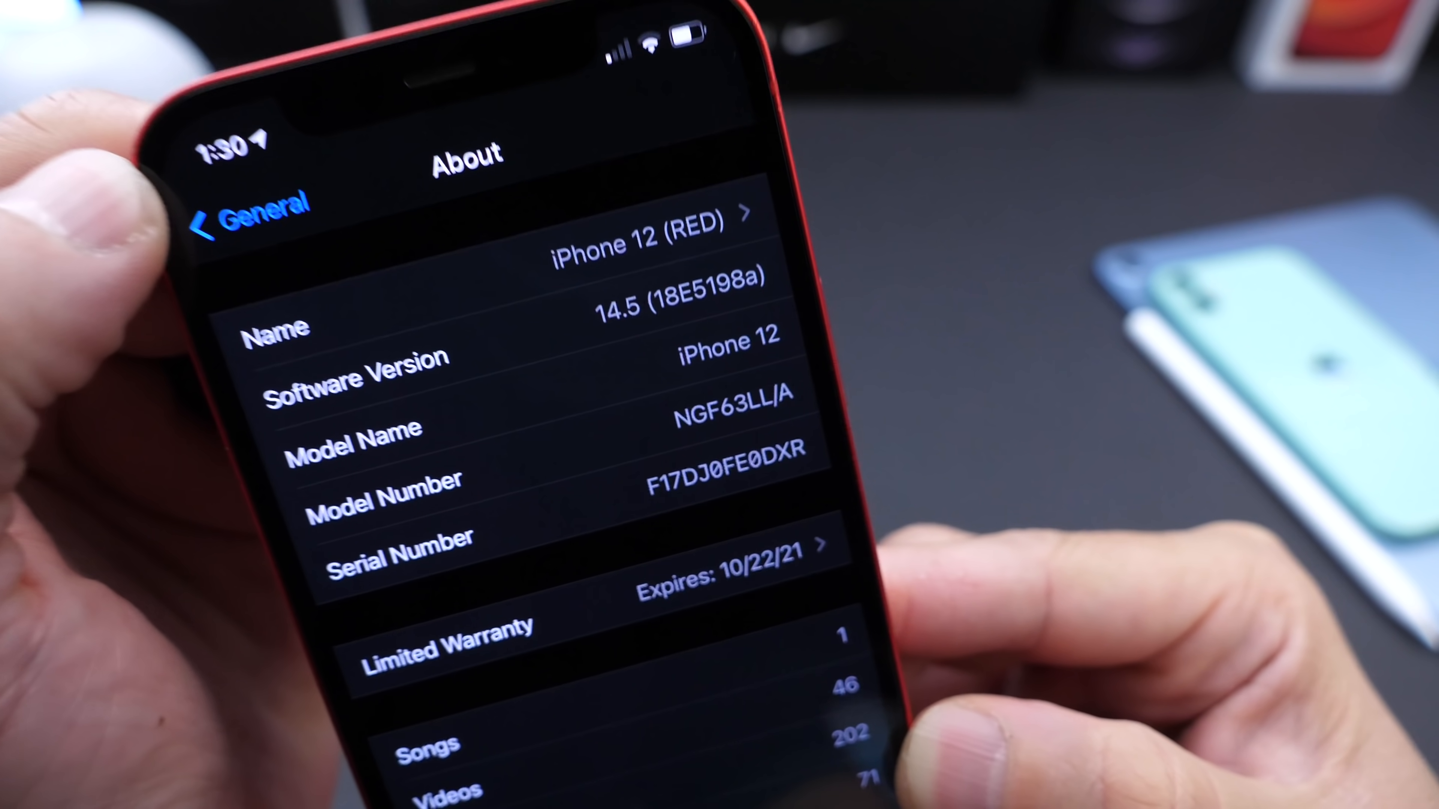
pyautogui.click(248, 207)
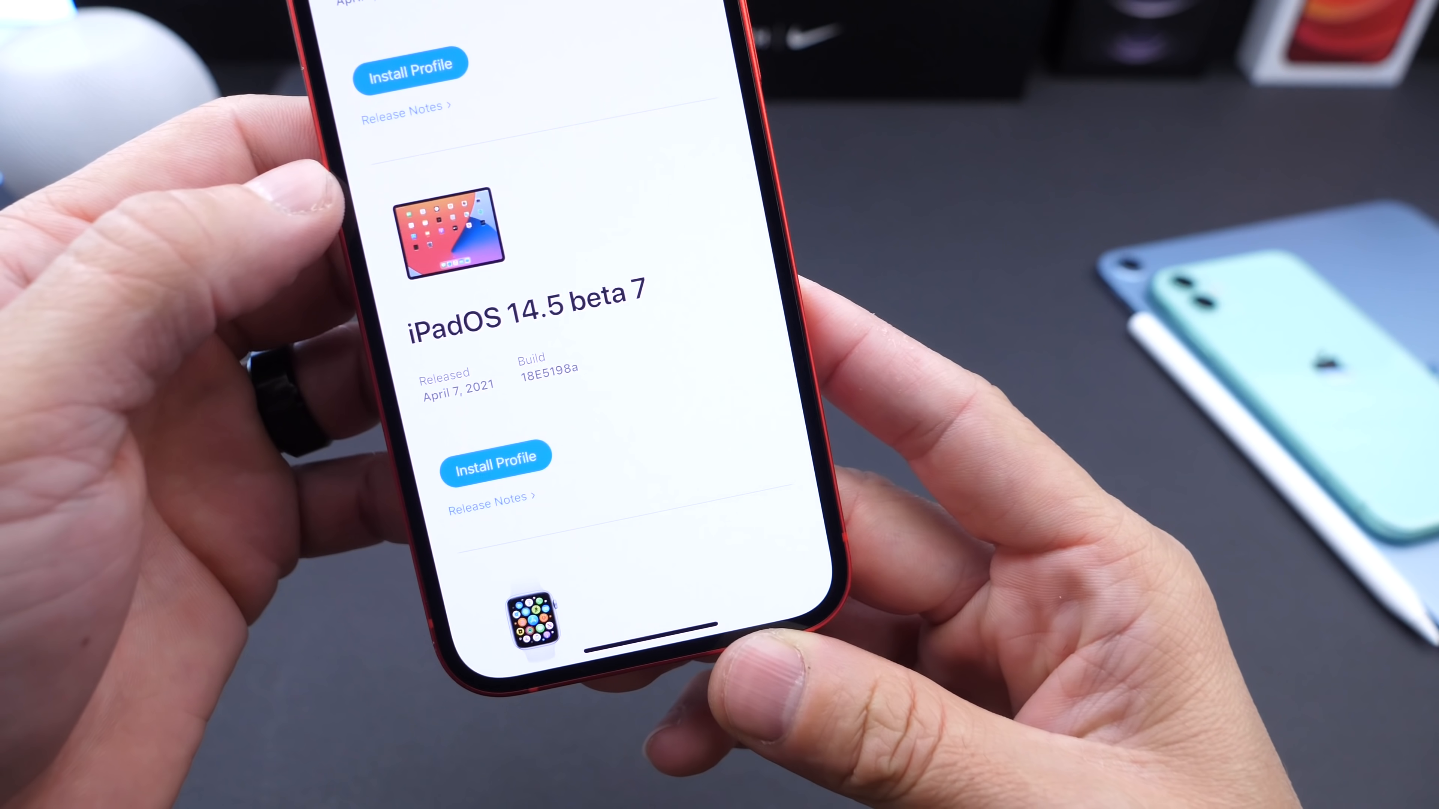
# Scroll past the iPadOS 14.5 beta 7 and watchOS 7.4 beta 7 Install Profile entries.
pyautogui.scroll(-3)
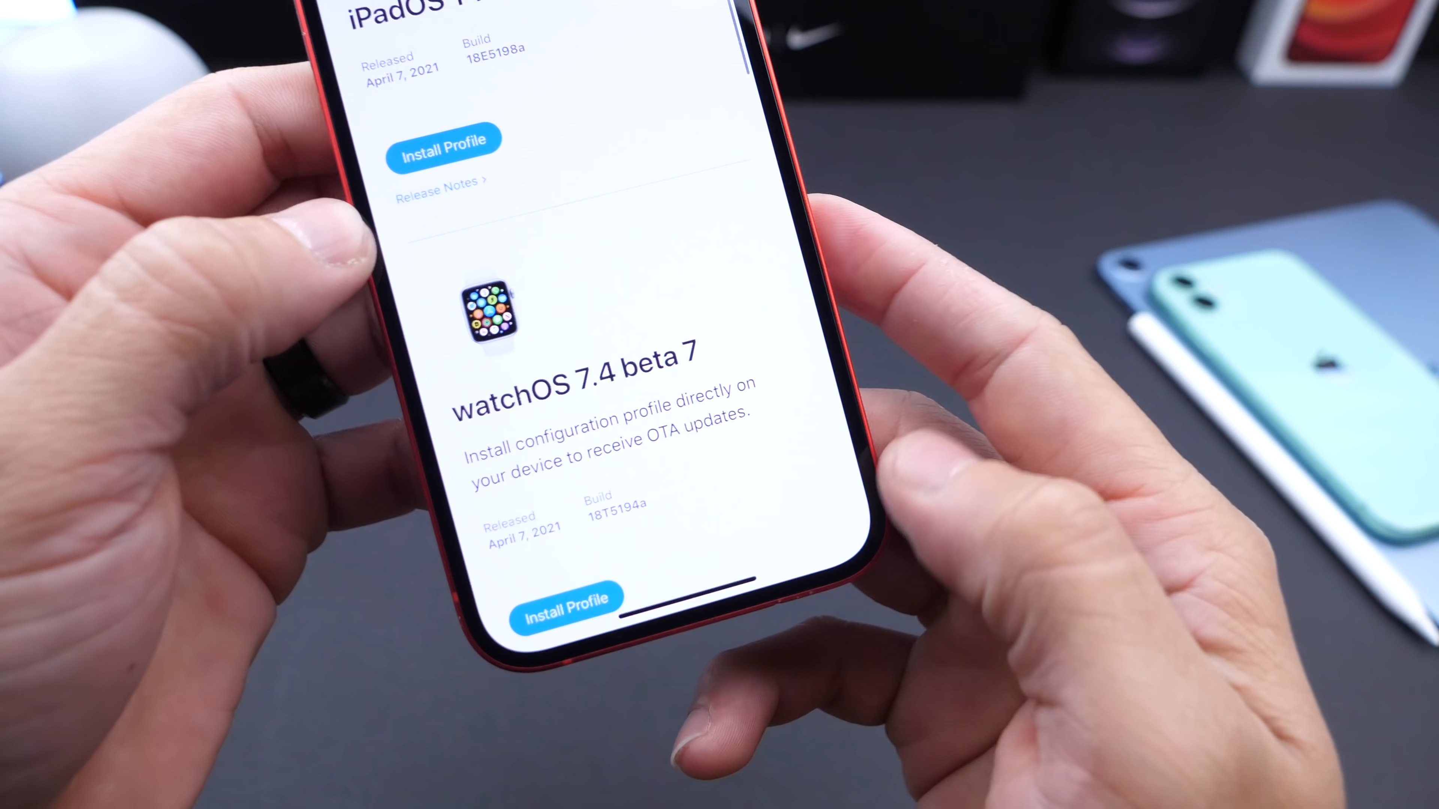
pyautogui.scroll(-3)
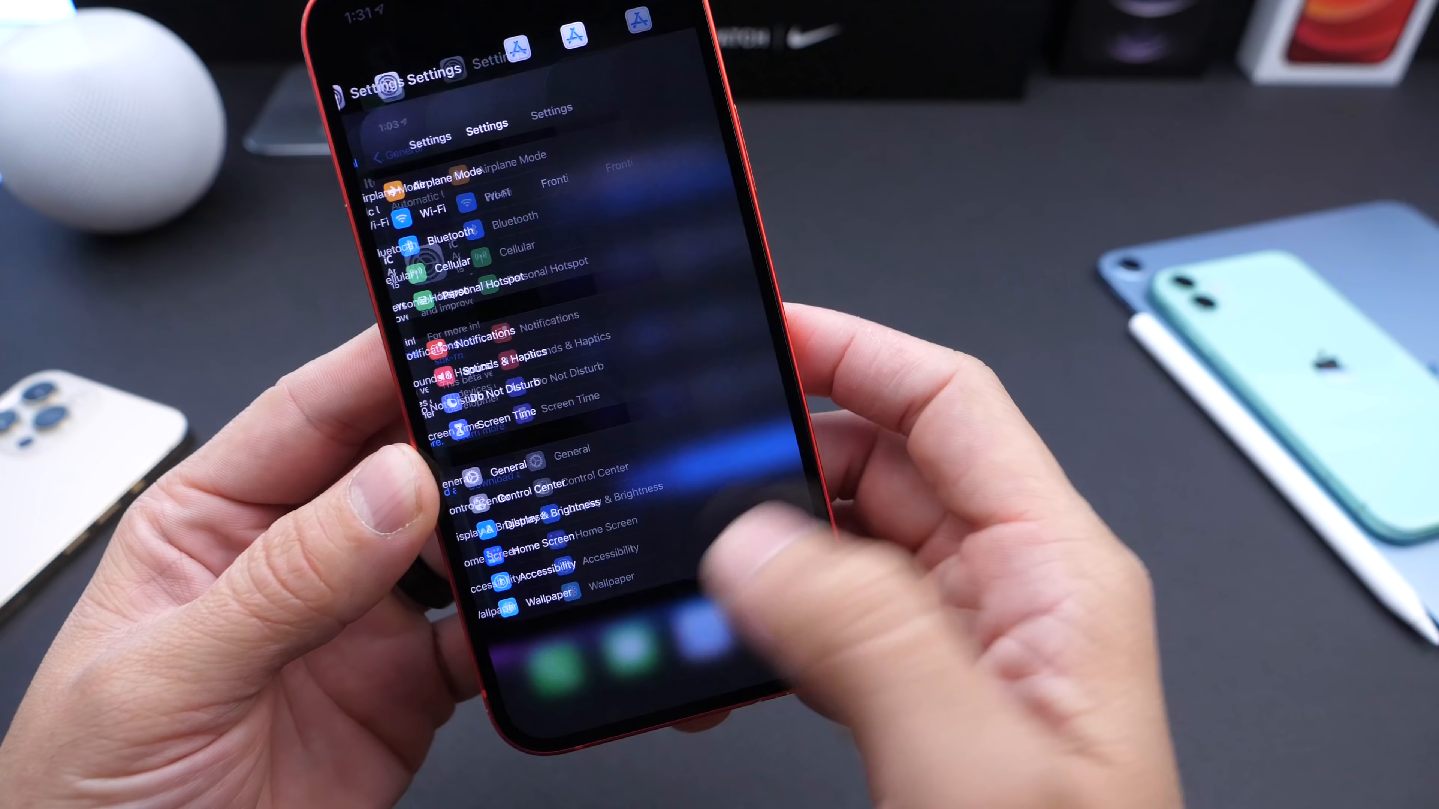
pyautogui.click(706, 622)
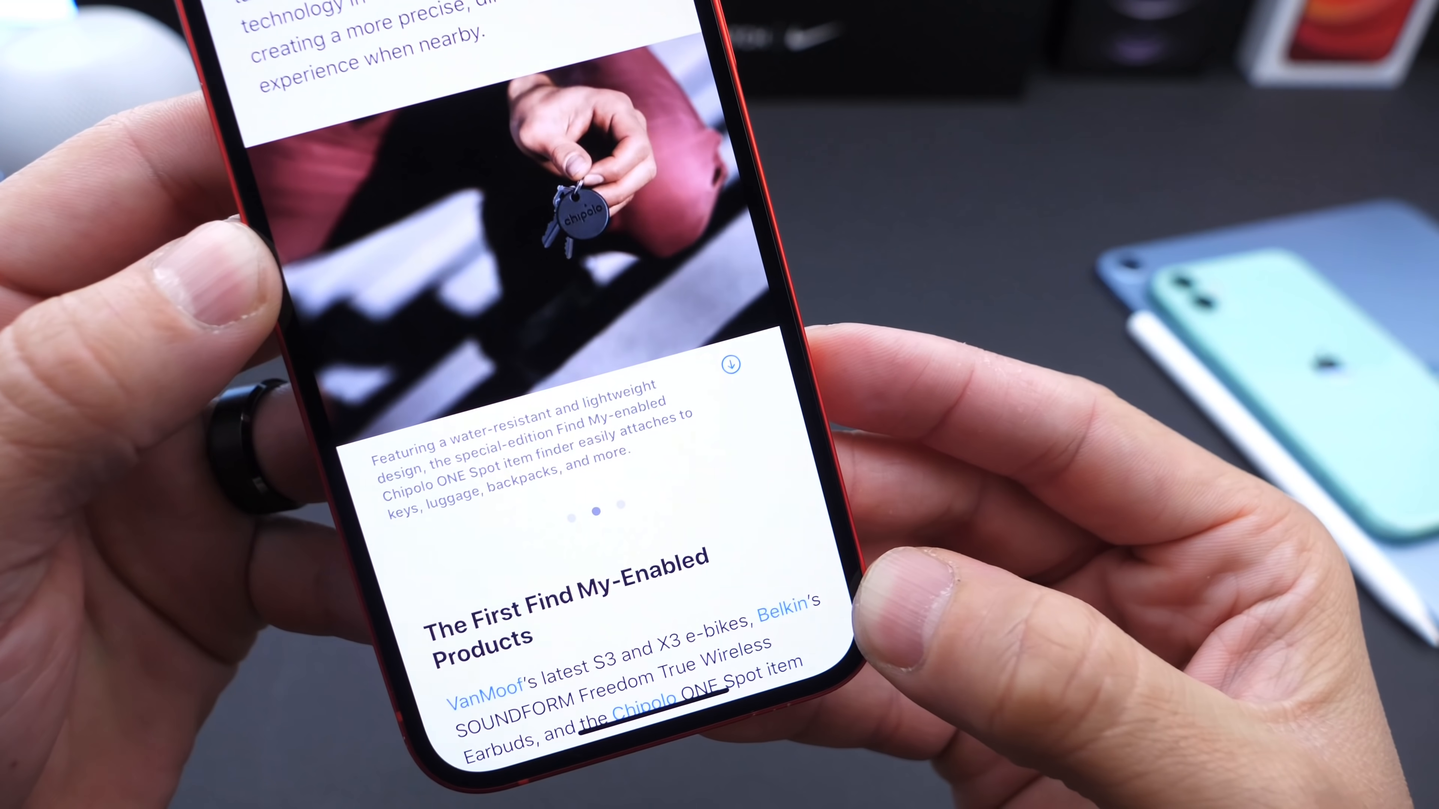
# Scroll through the Find My article to the Items tab image with Belkin, VanMoof and Chipolo.
pyautogui.scroll(-3)
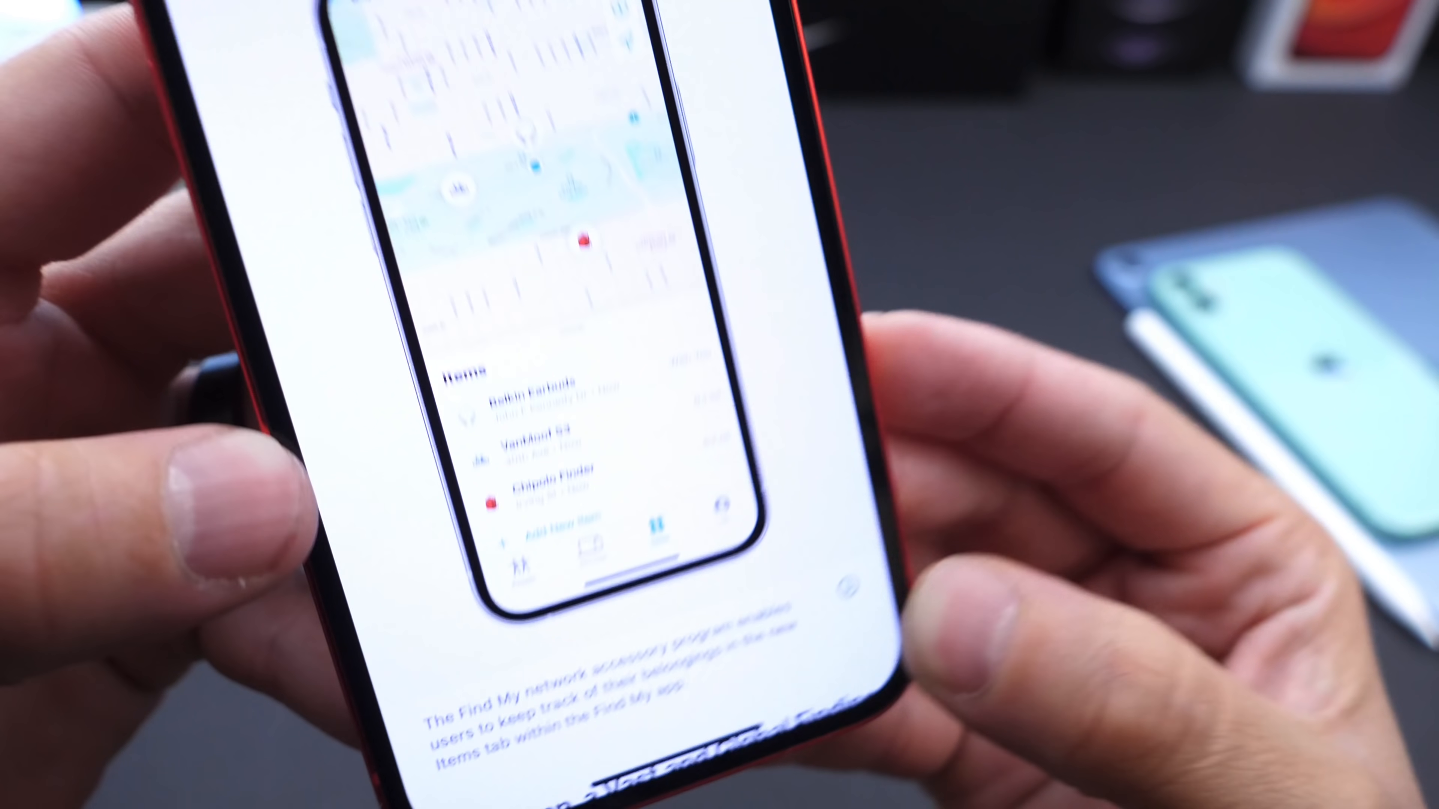
pyautogui.scroll(-3)
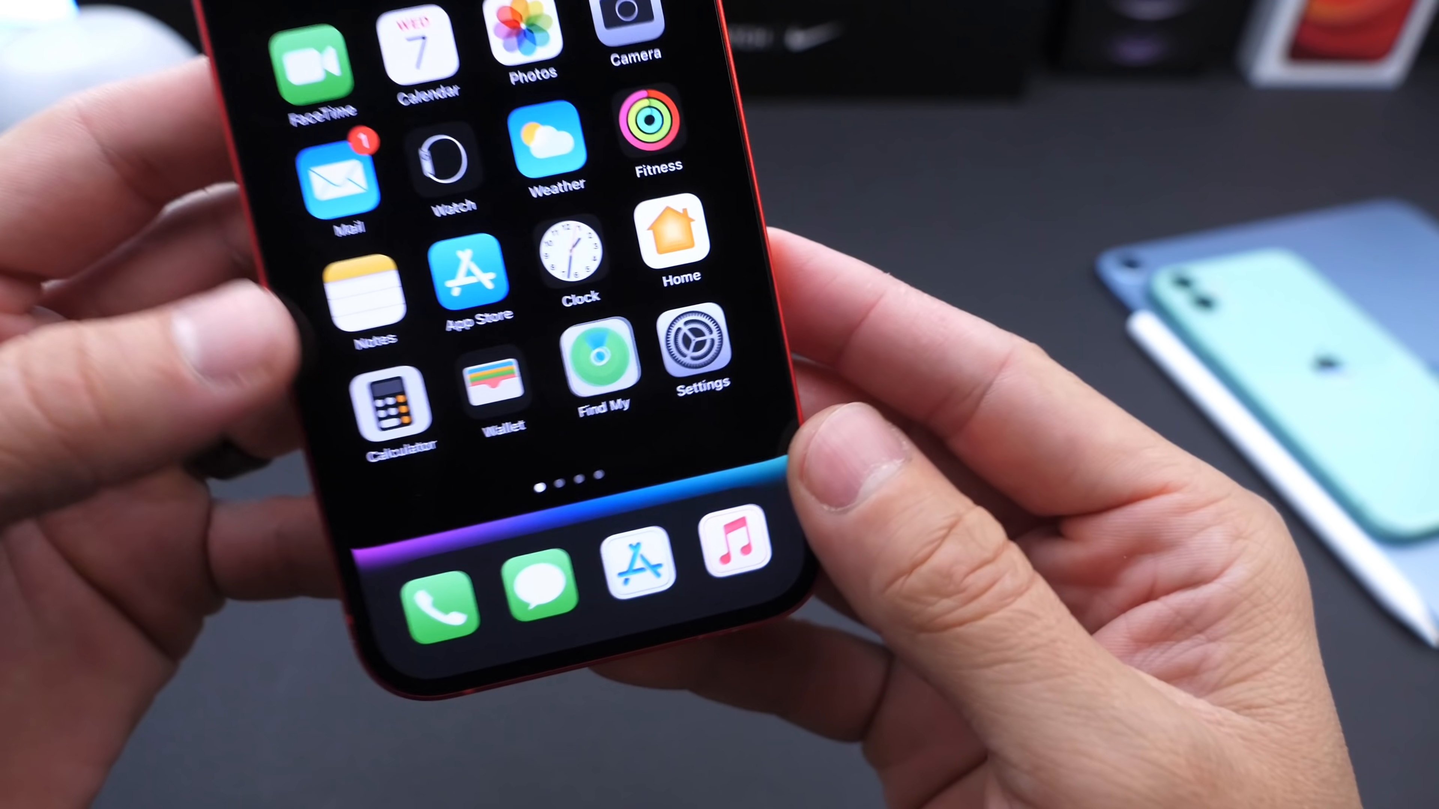
# Reopen the Newsroom Find My article in Safari and browse the Belkin earbuds and VanMoof e-bike photos.
pyautogui.click(603, 358)
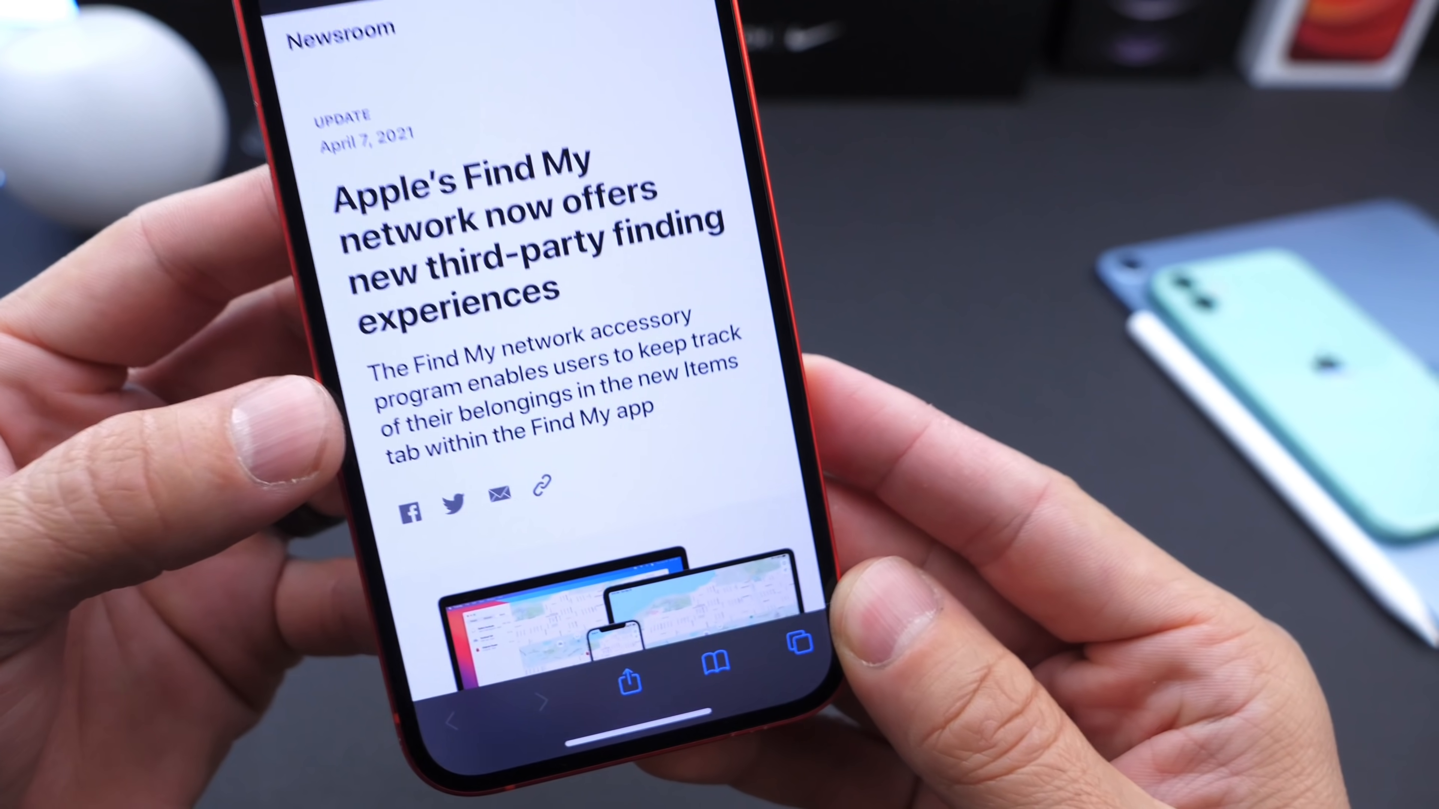
pyautogui.scroll(-3)
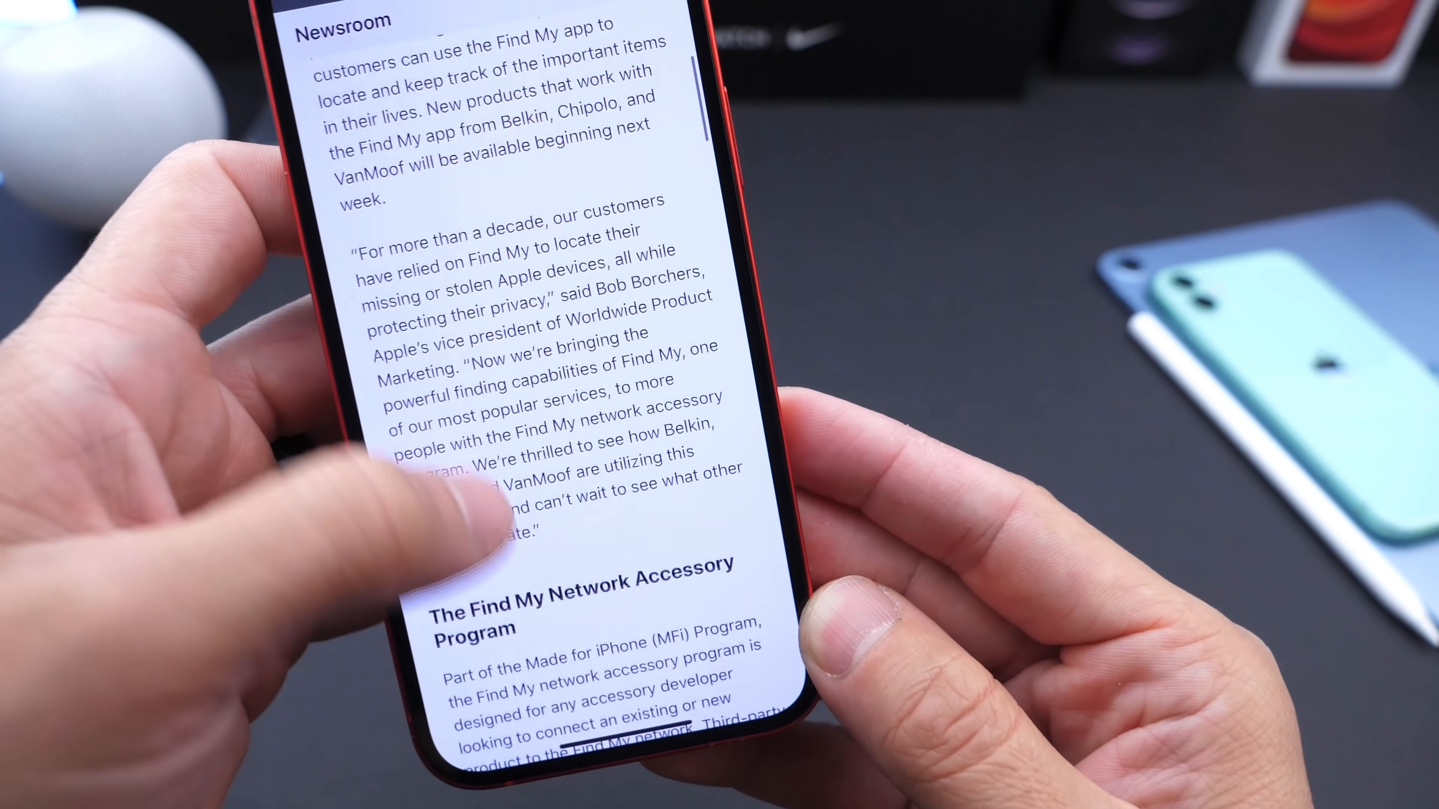
pyautogui.scroll(-3)
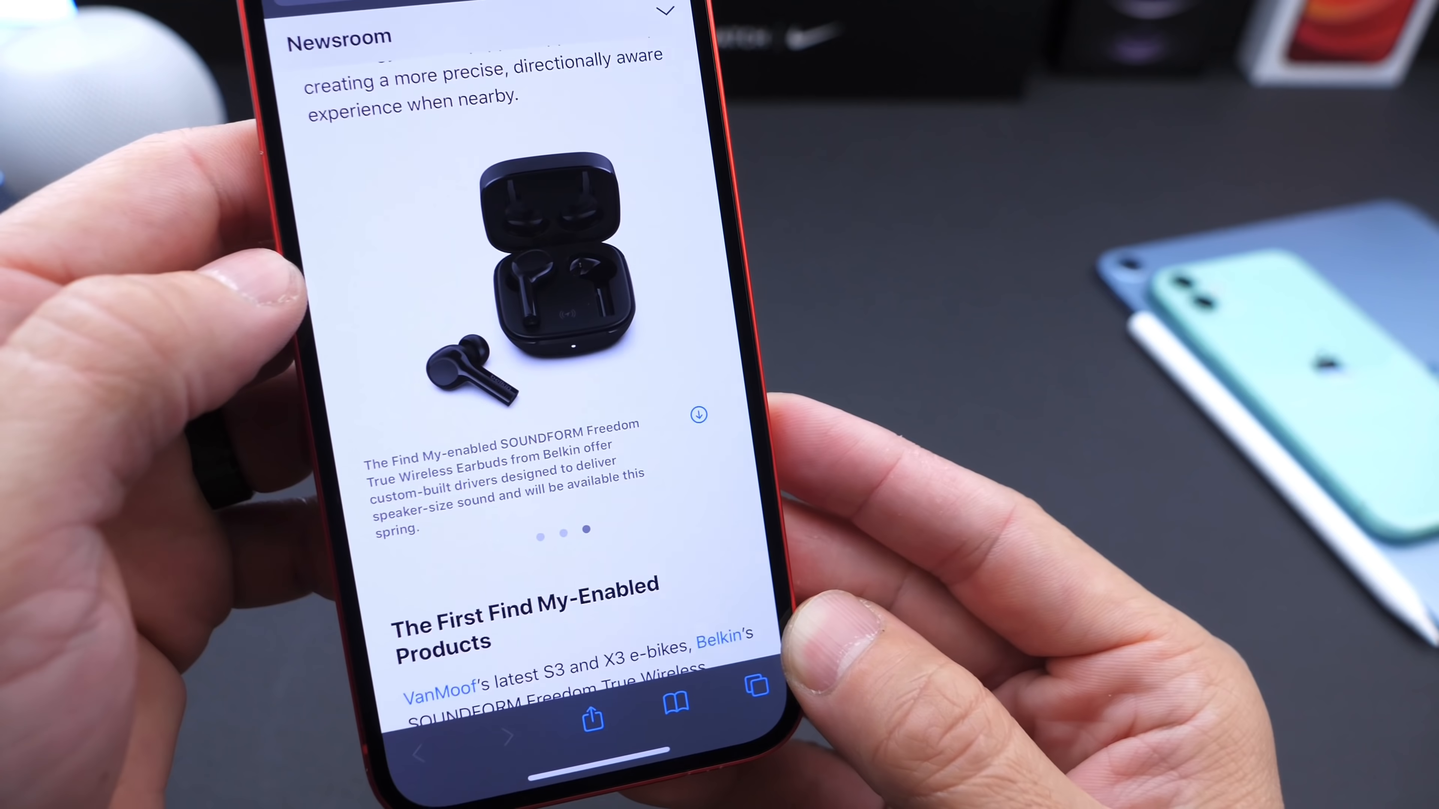
pyautogui.hscroll(-3)
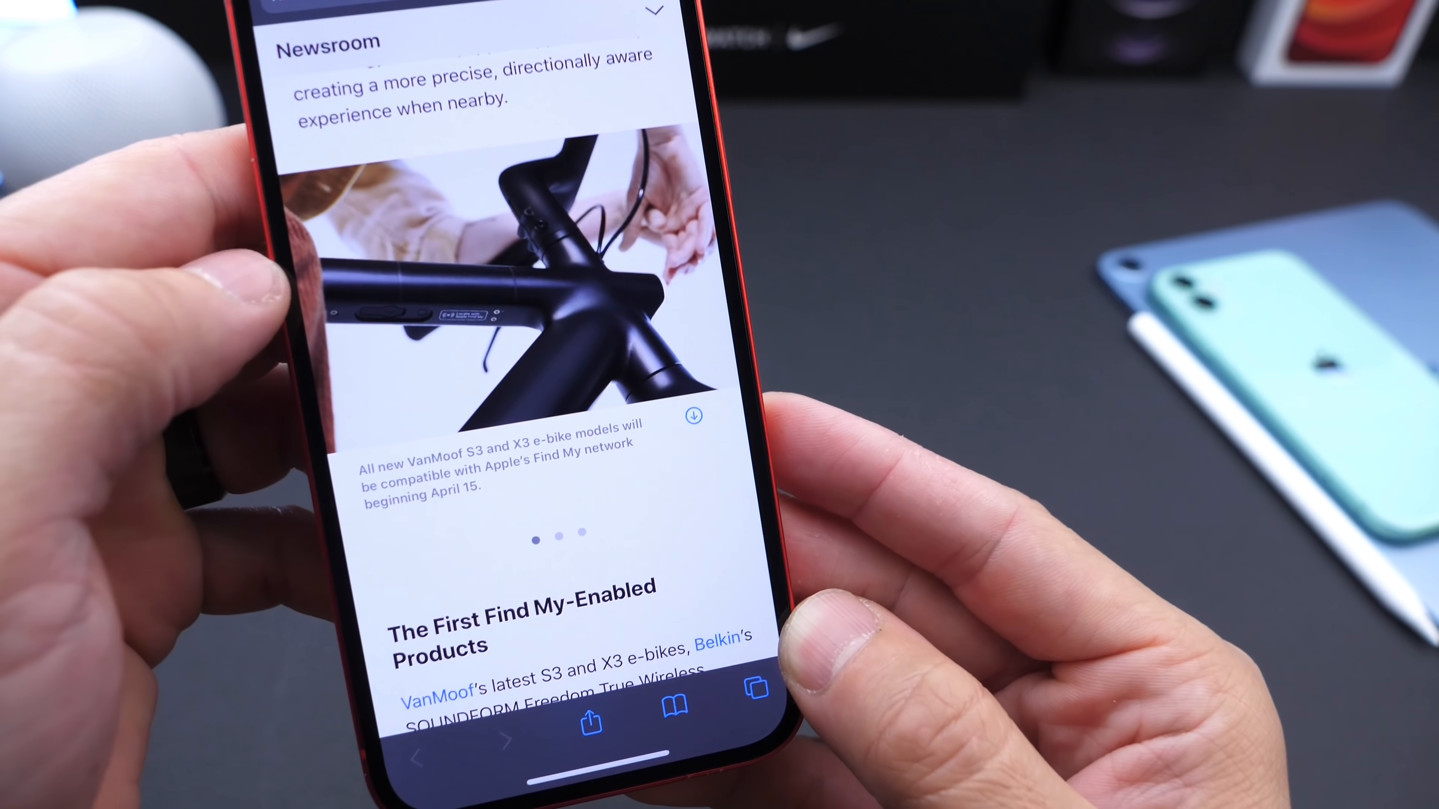
pyautogui.scroll(-3)
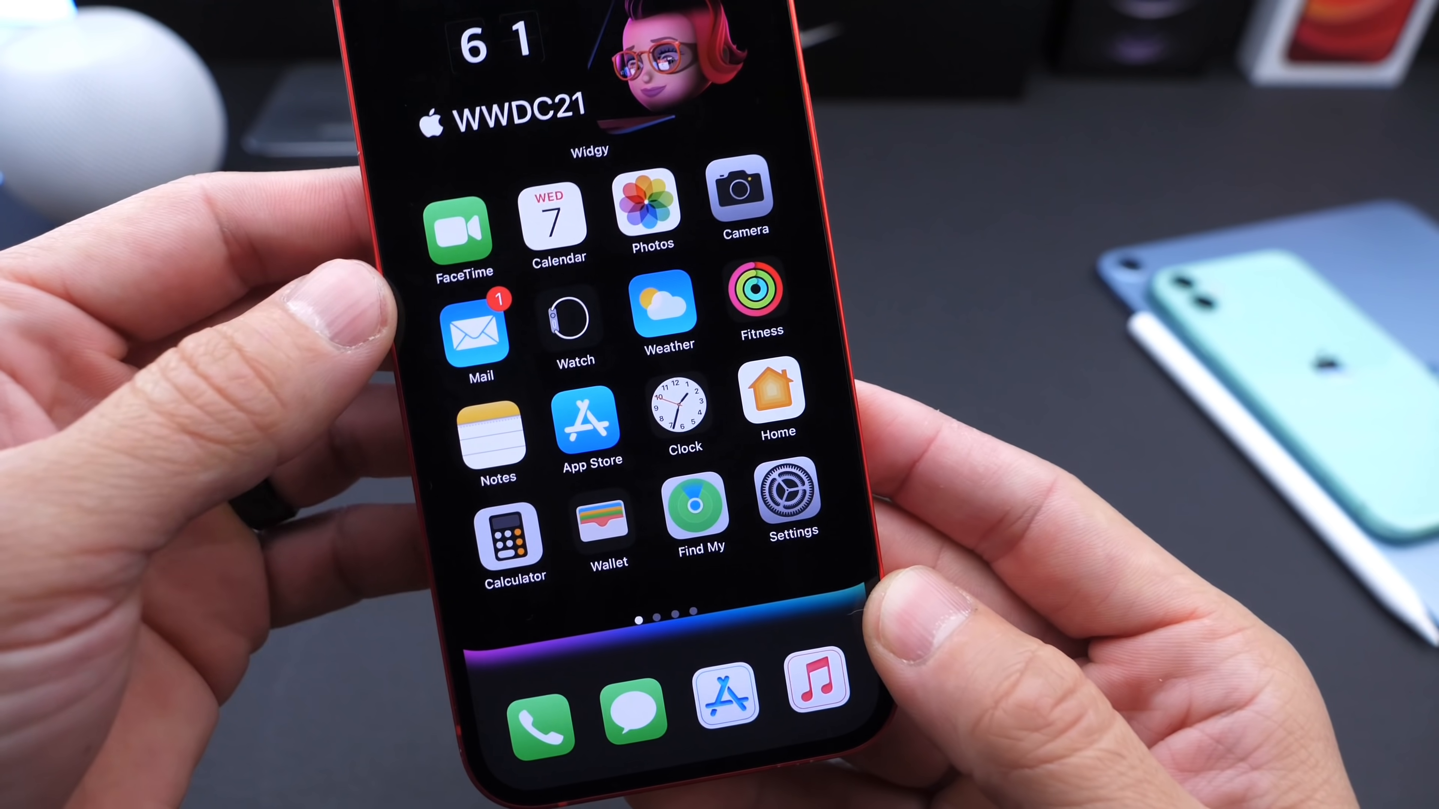
# Swipe the Home Screen and launch Calendar showing April 2021 with the 7th as today.
pyautogui.hscroll(-3)
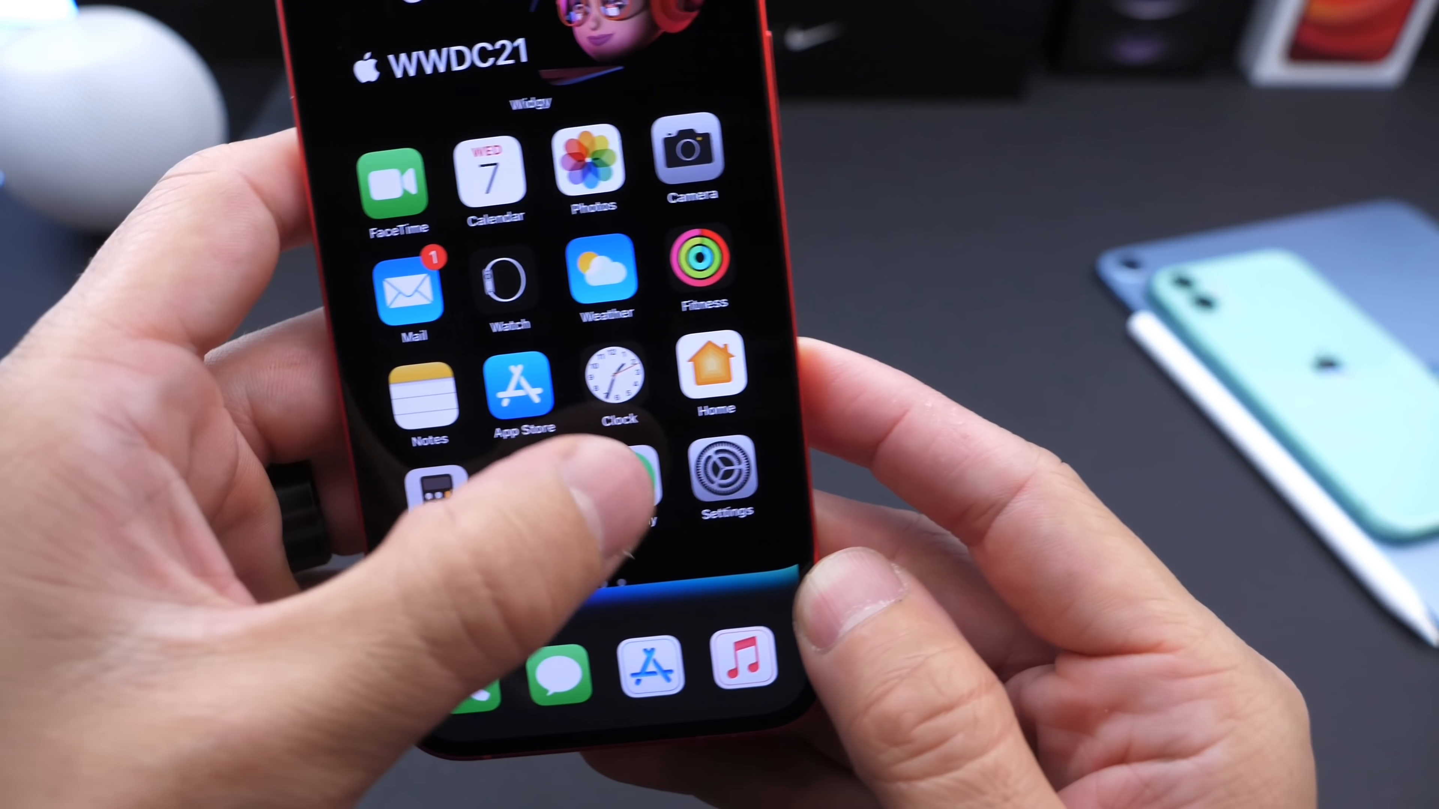
pyautogui.click(624, 478)
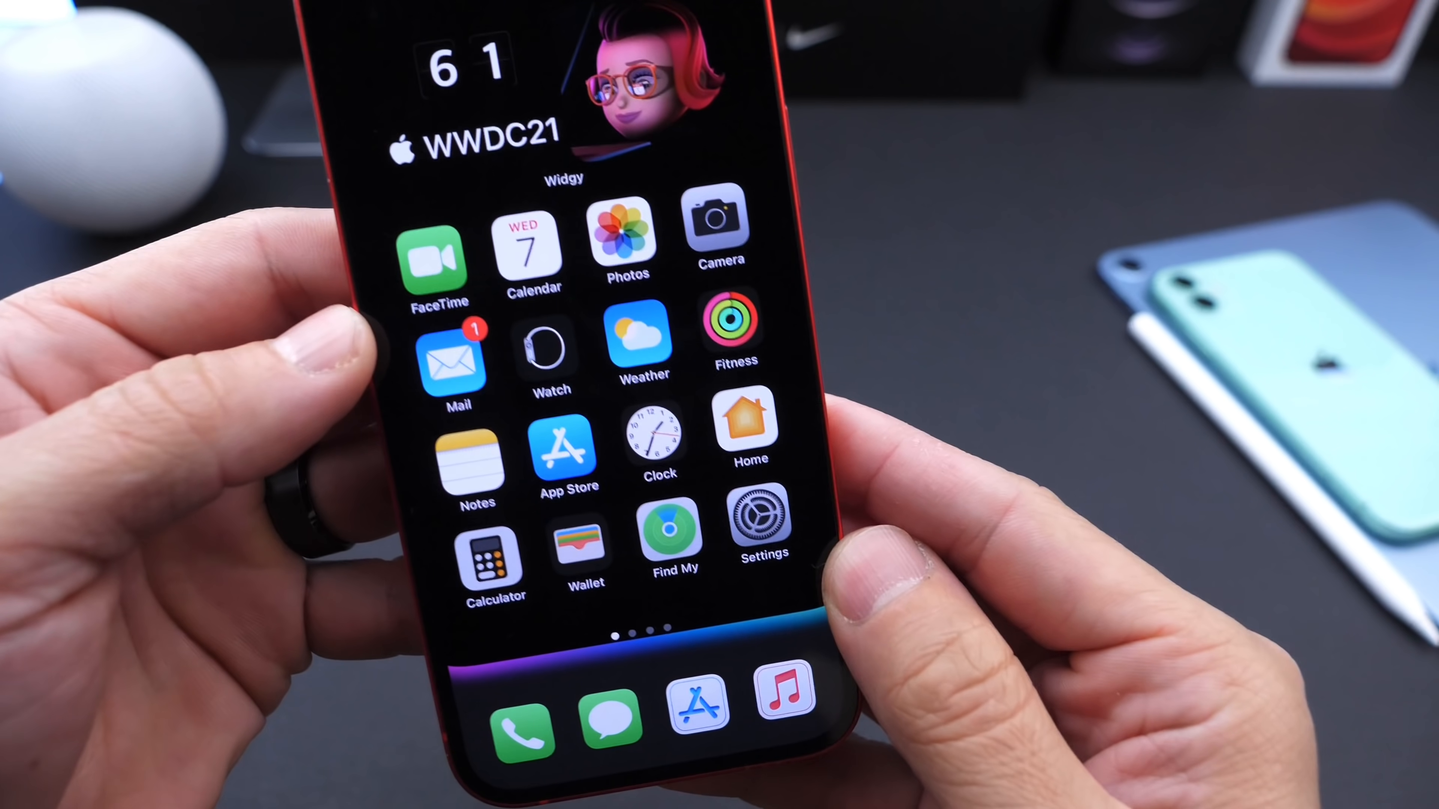
pyautogui.click(530, 240)
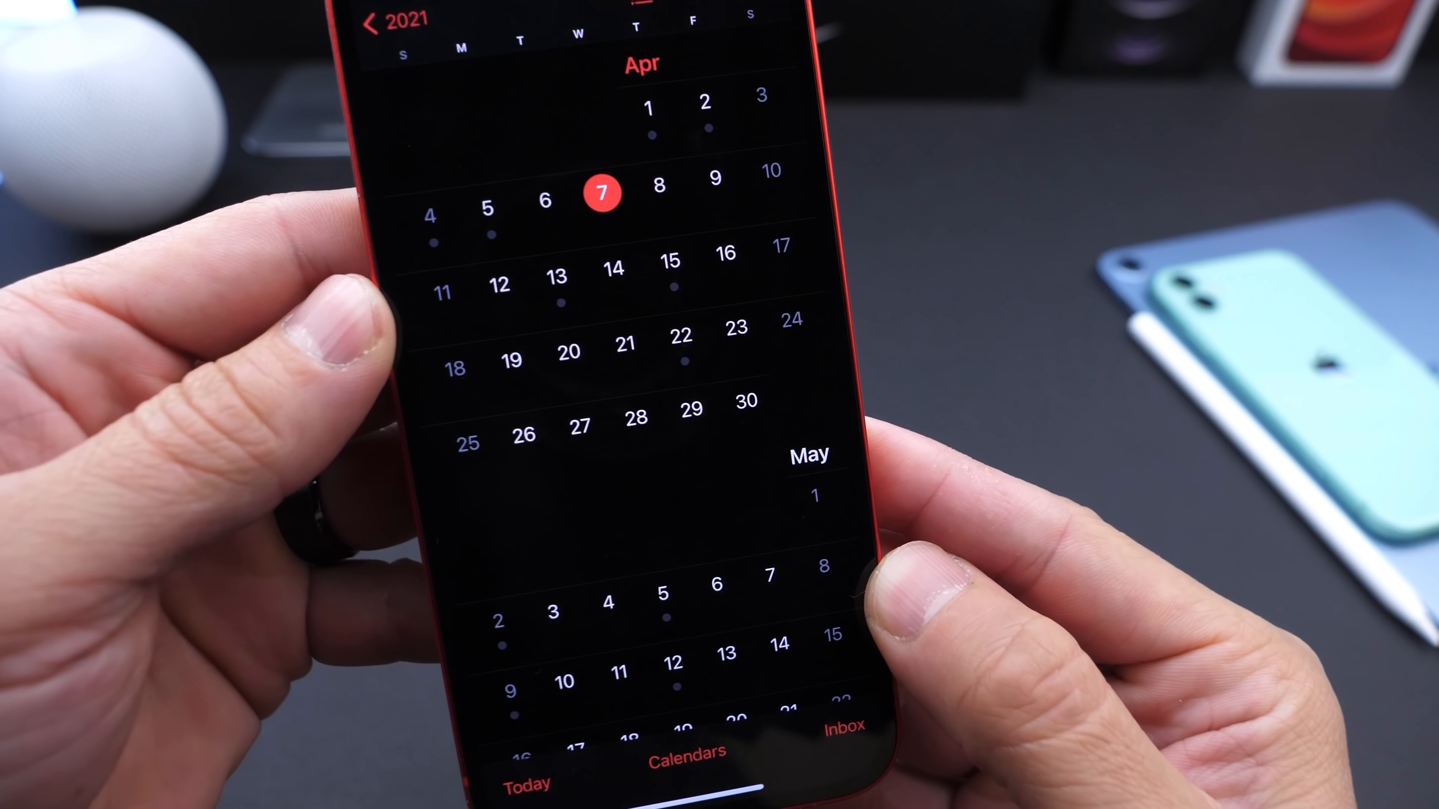